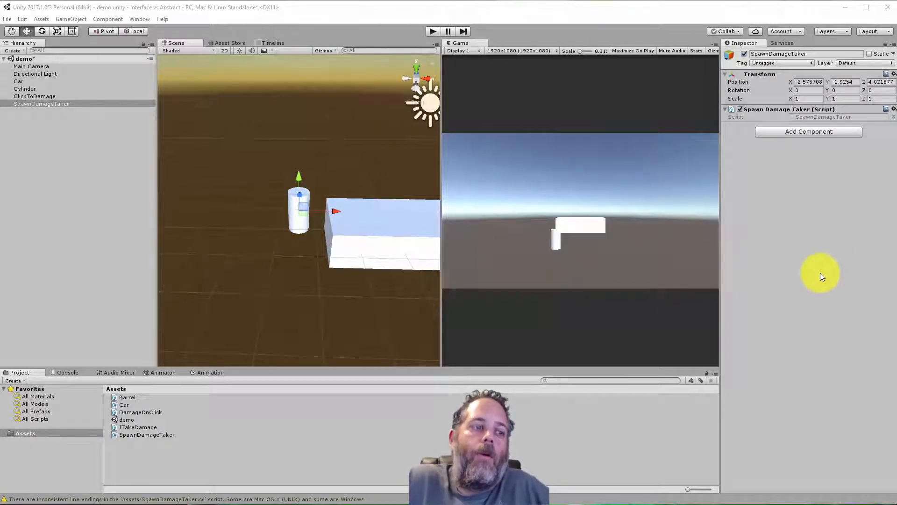
pyautogui.moveTo(807, 252)
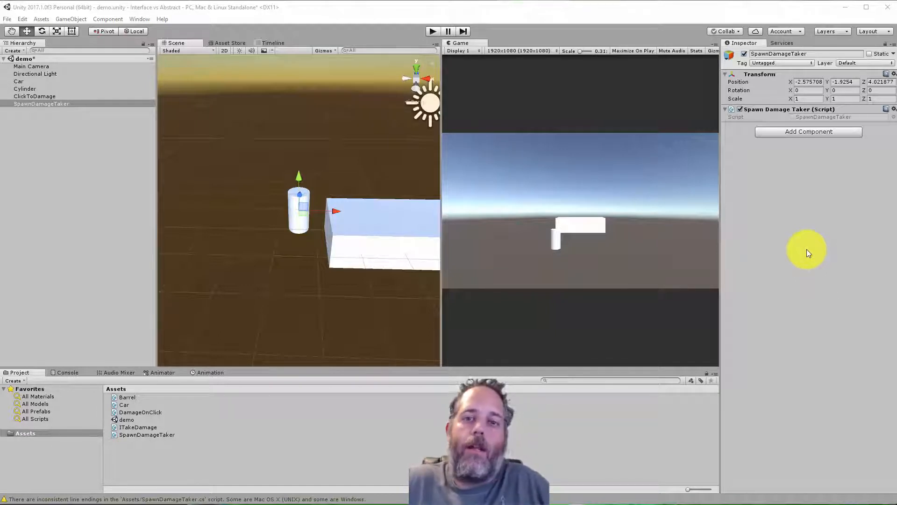
pyautogui.moveTo(775, 243)
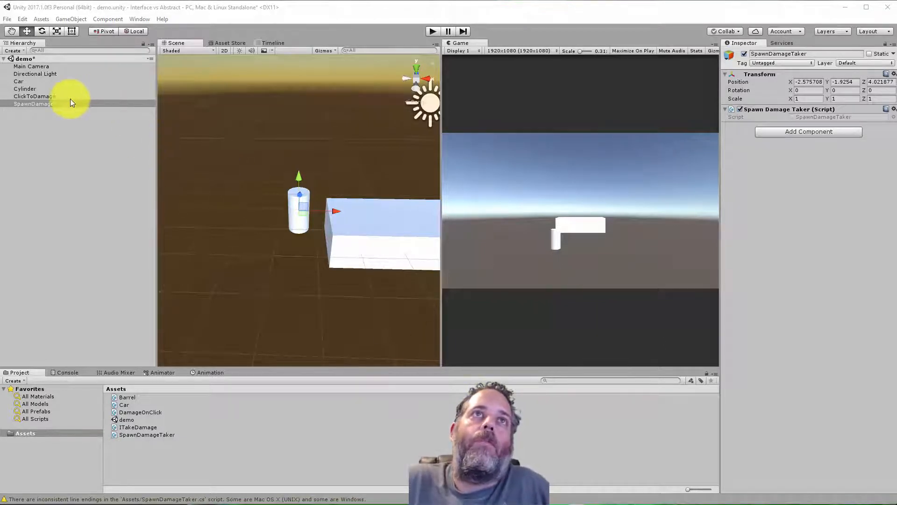
# - Open the DamageOnClick script from the Project window in Visual Studio
pyautogui.click(33, 95)
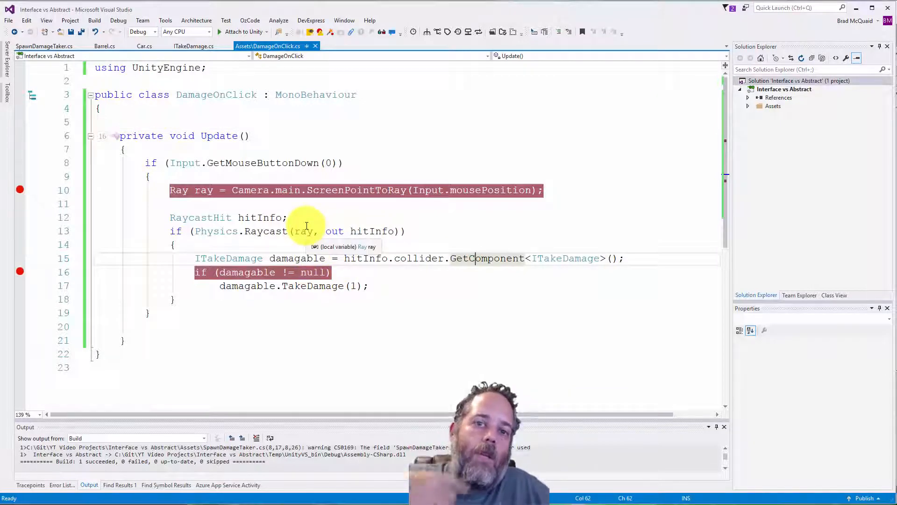
# - Finish reviewing DamageOnClick's raycast code and switch back to the Unity editor
pyautogui.click(569, 258)
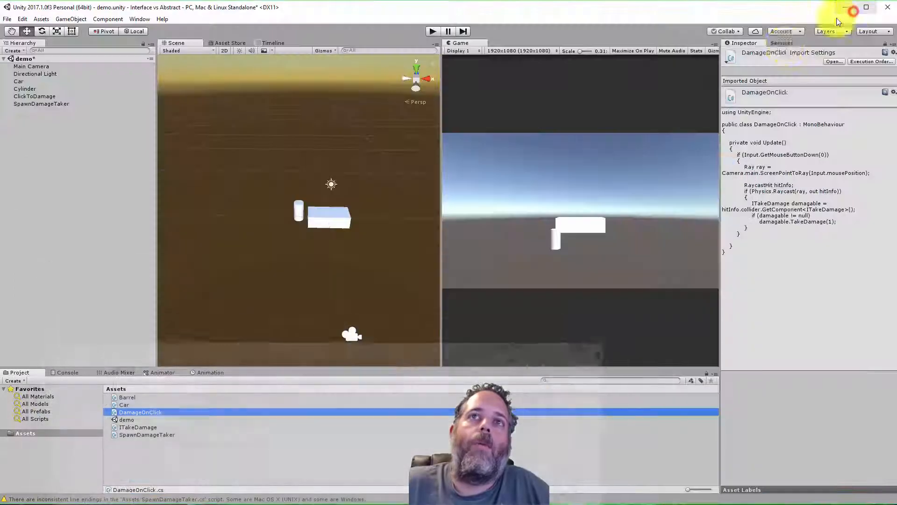
# - Create a new C# script asset named Damageable in the Assets folder
pyautogui.rightClick(147, 434)
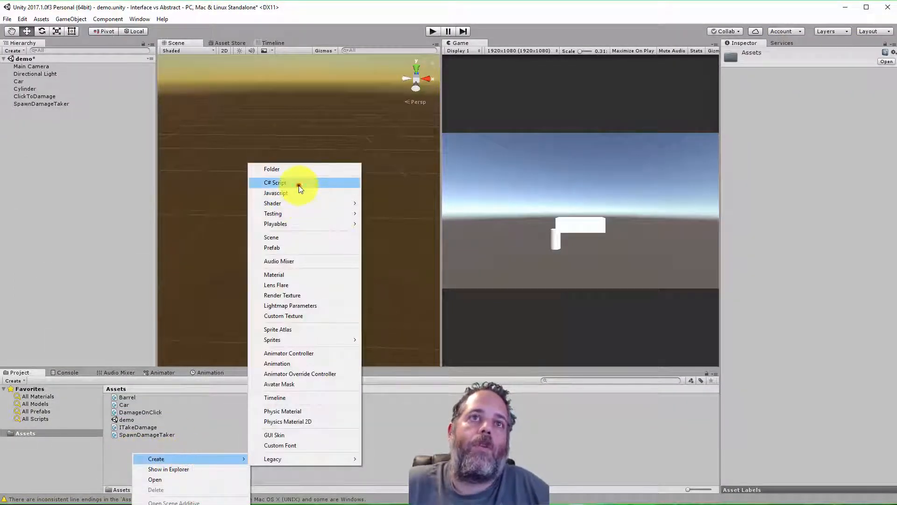
pyautogui.click(275, 182)
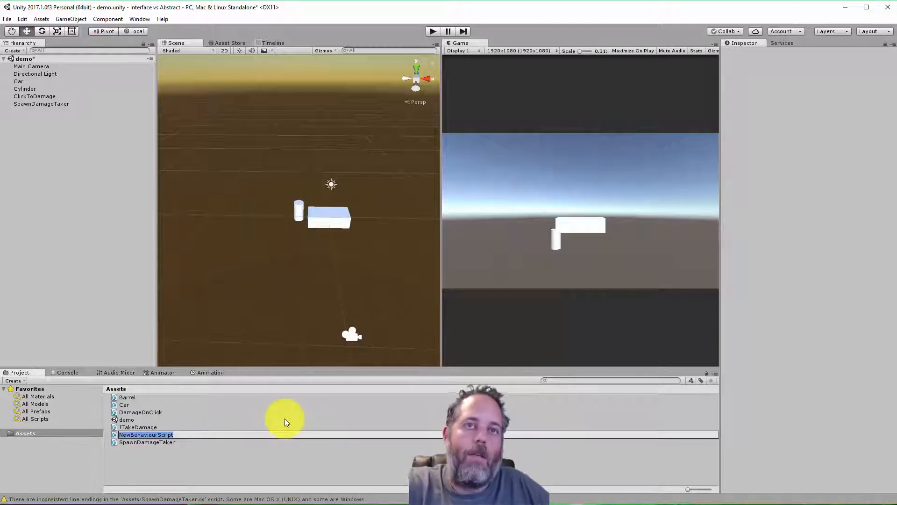
pyautogui.write('Damageable : MonoBehaviour {')
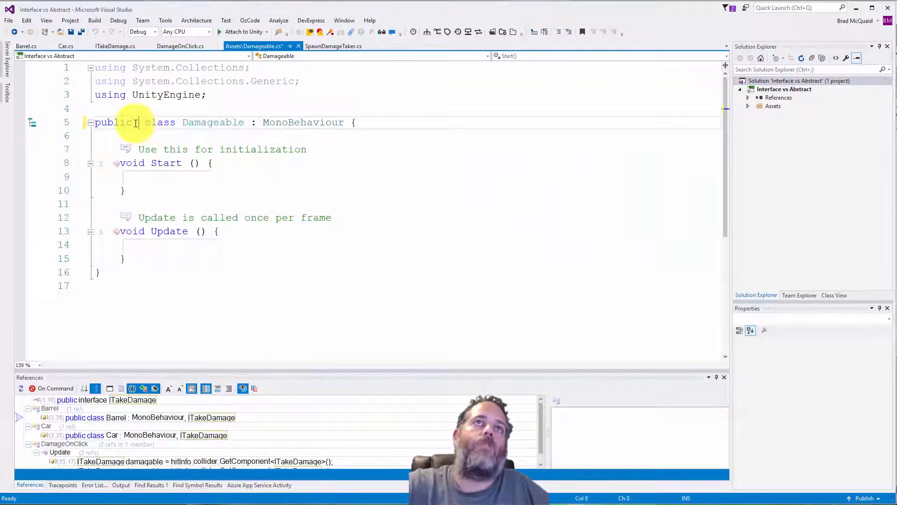
# - Make Damageable abstract, remove Start/Update, add private int health and a TakeDamage(int damage) method
pyautogui.write('abstract')
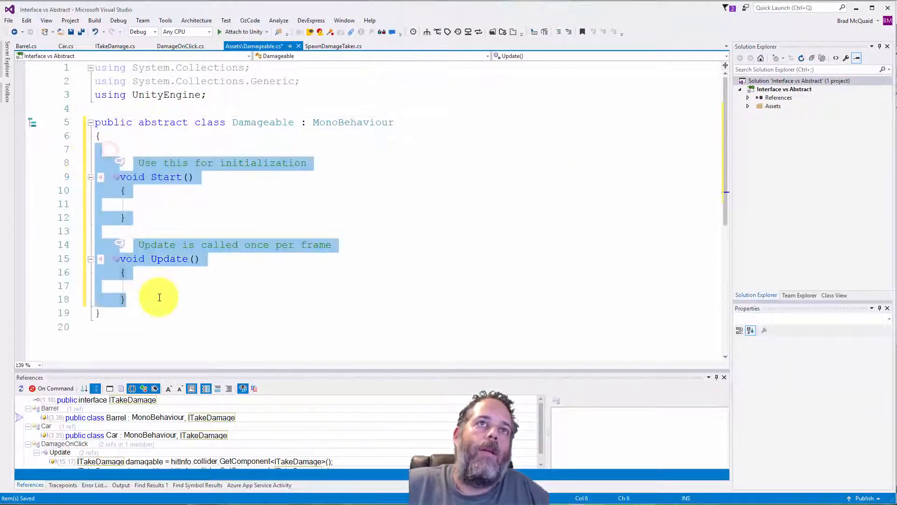
pyautogui.press('Delete')
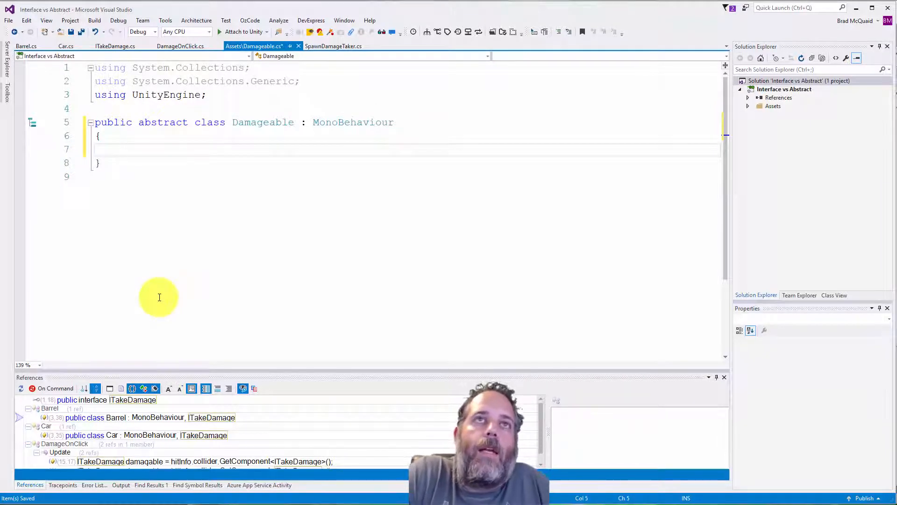
pyautogui.write('public void Tak')
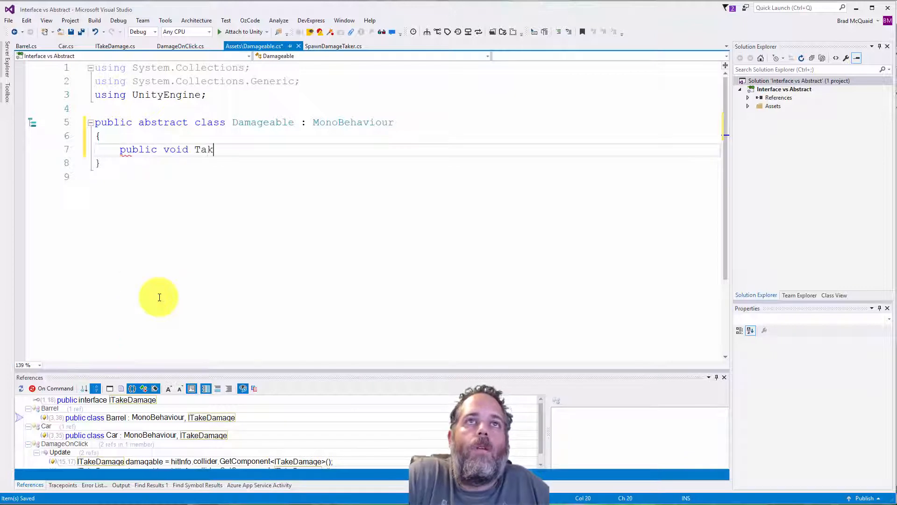
pyautogui.write('eDamage(int damage')
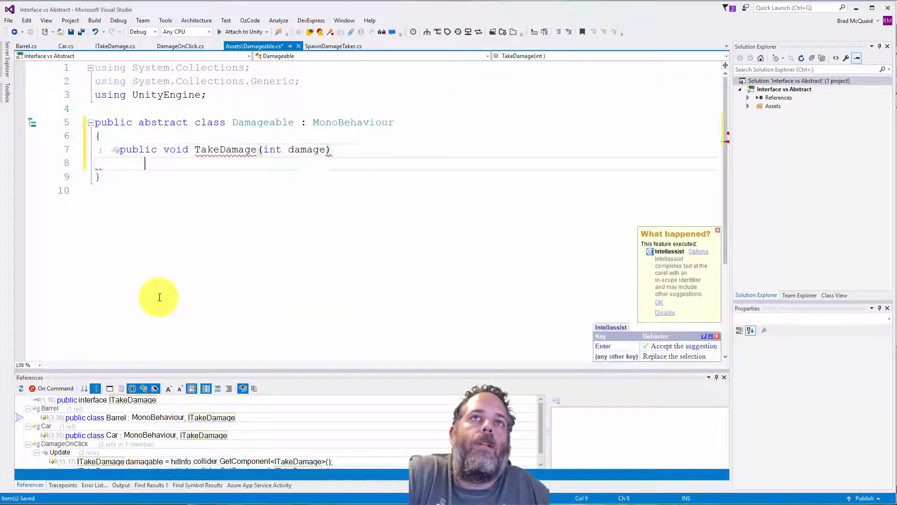
pyautogui.write('{')
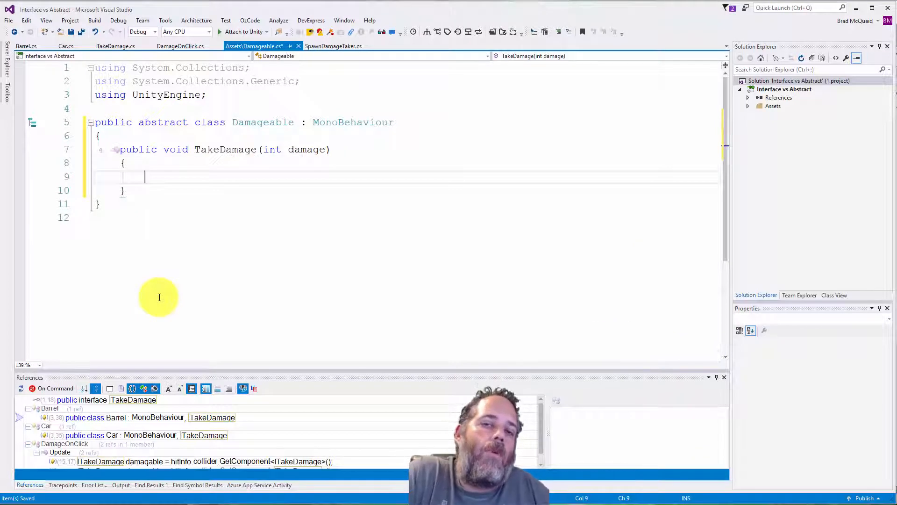
pyautogui.write('health -= damage;')
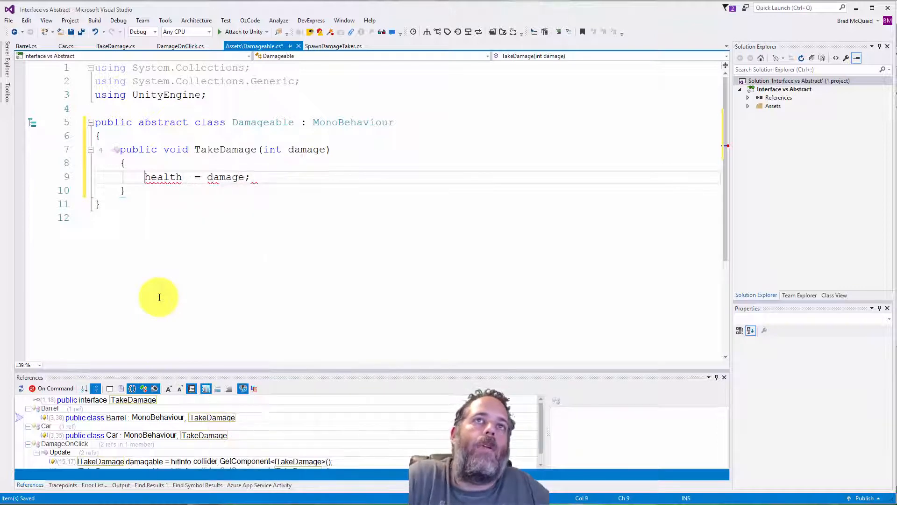
pyautogui.write('private int health;')
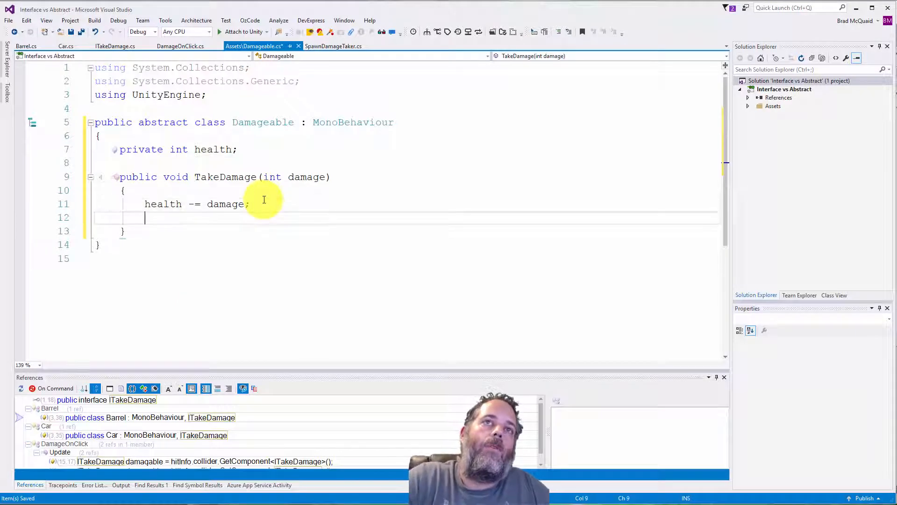
# - Have TakeDamage call Destroy(gameObject) when health <= 0
pyautogui.write('if (h')
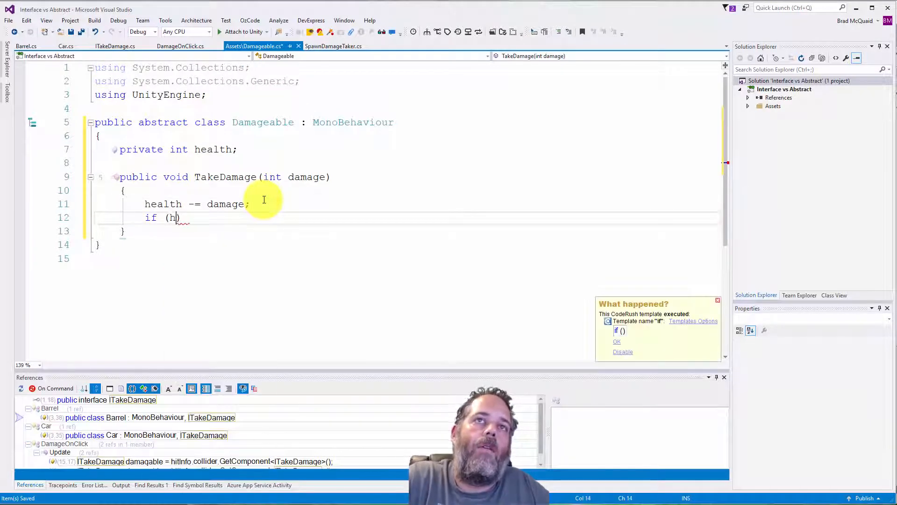
pyautogui.write('ealth <=')
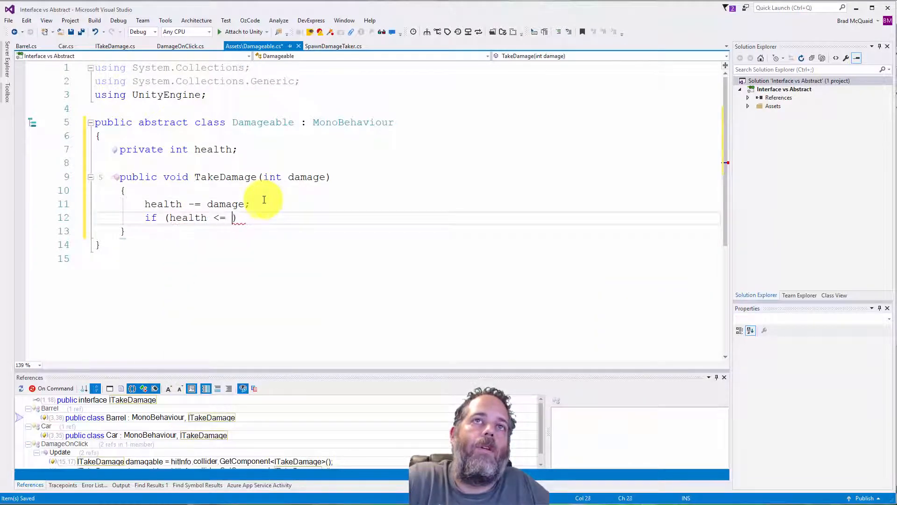
pyautogui.write('0)')
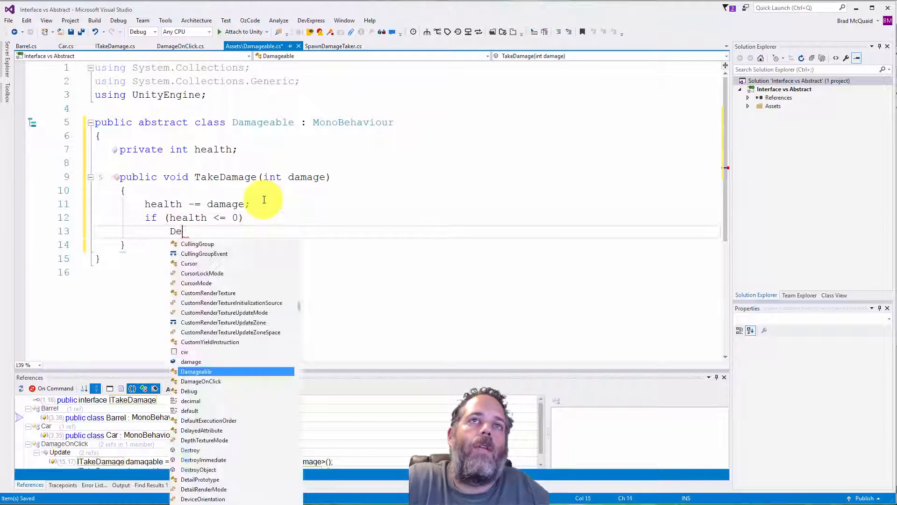
pyautogui.write('stroy(gameObject);')
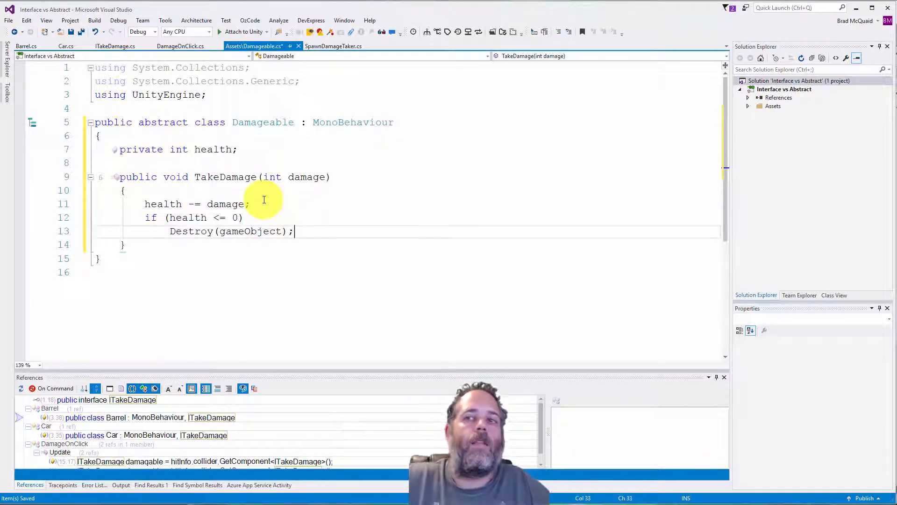
pyautogui.moveTo(215, 149)
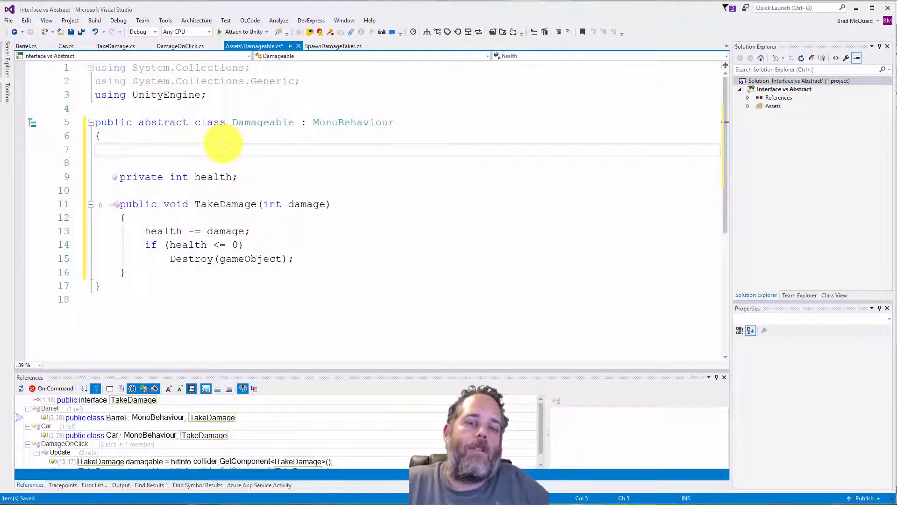
# - Add [SerializeField] private int maxHealth and an Awake method setting health = maxHealth
pyautogui.write('[]')
pyautogui.write('pr')
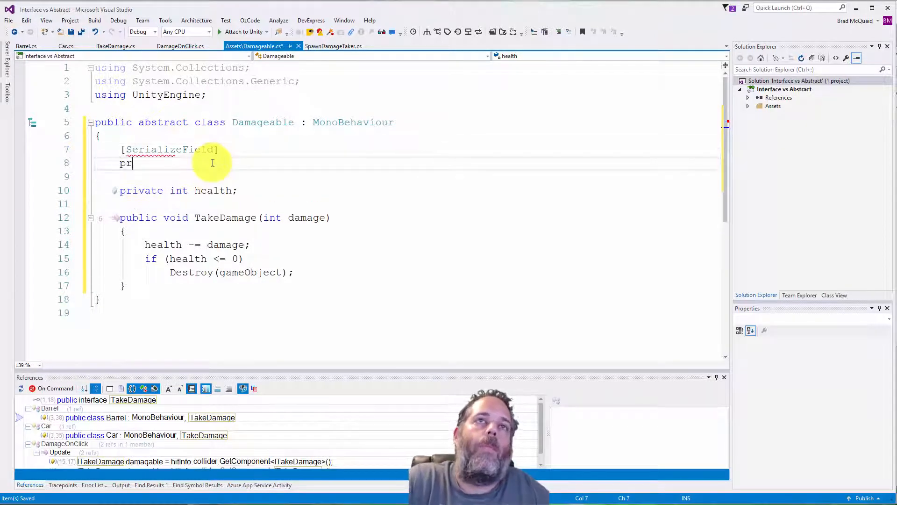
pyautogui.write('ivate int max')
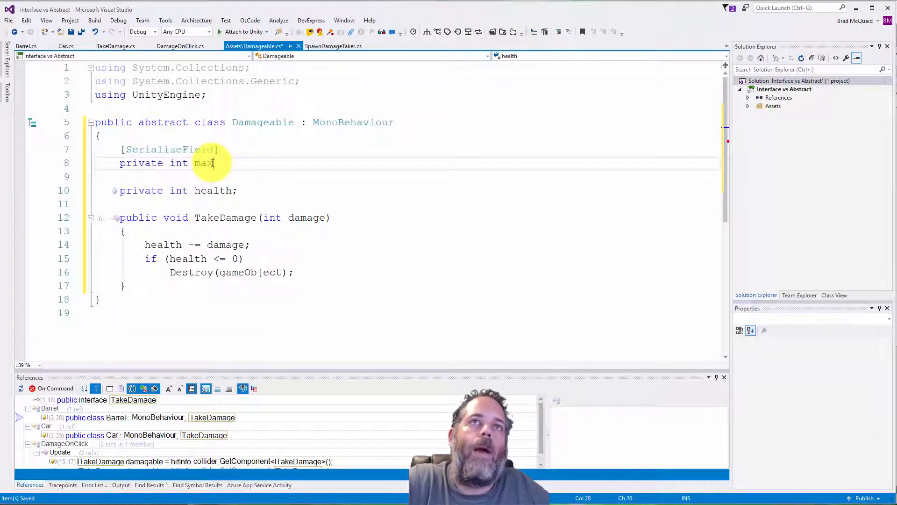
pyautogui.write('Health;')
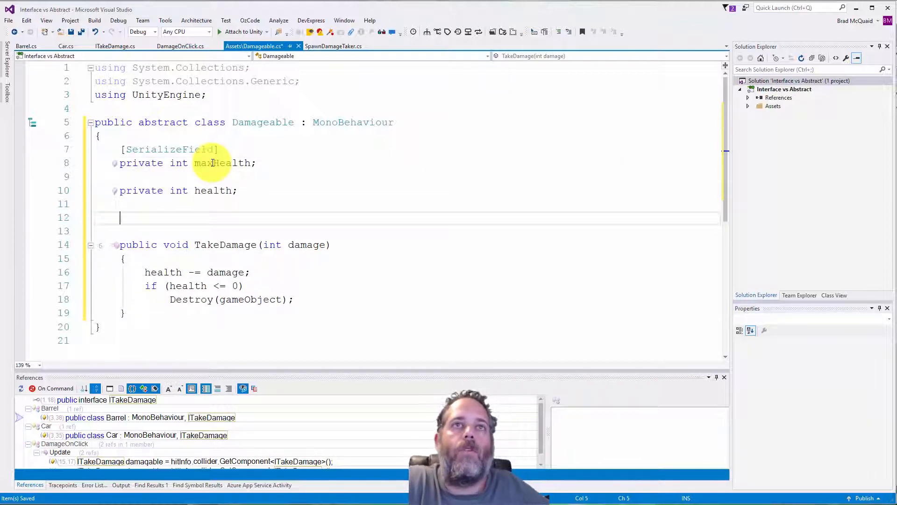
pyautogui.write('private void Awake(')
pyautogui.write('health = maxHealth;')
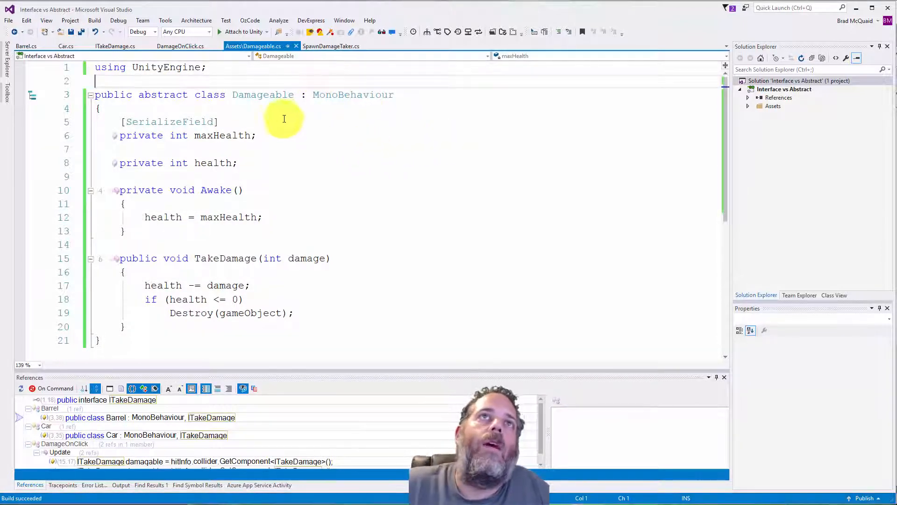
pyautogui.click(65, 46)
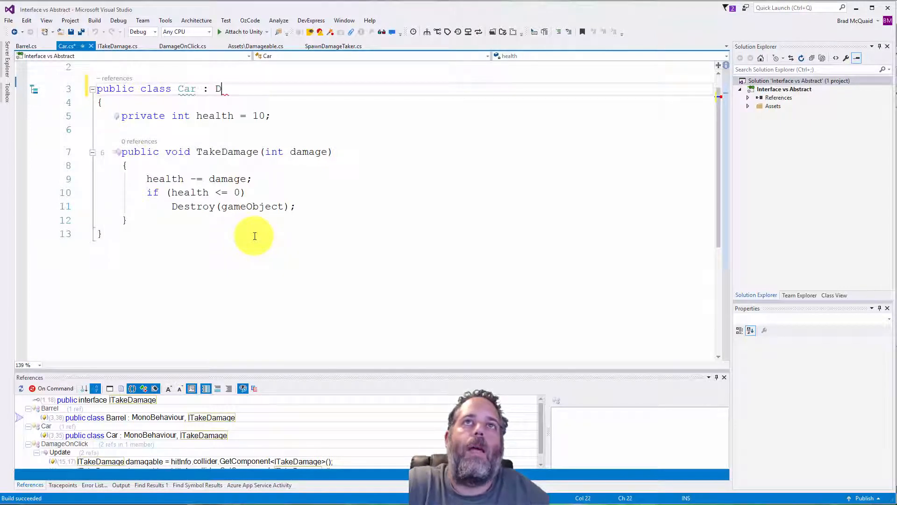
# - Derive Car and Barrel from Damageable, removing their own health fields and TakeDamage methods
pyautogui.write('amageable')
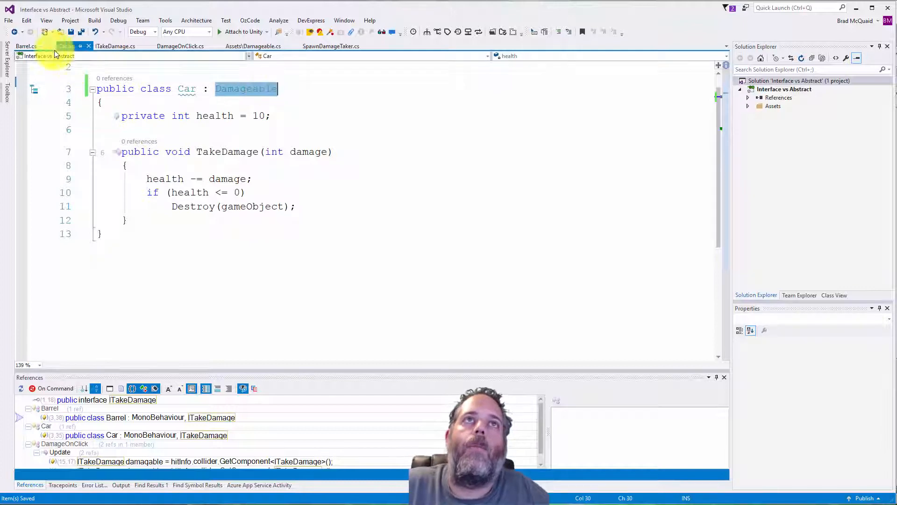
pyautogui.click(66, 46)
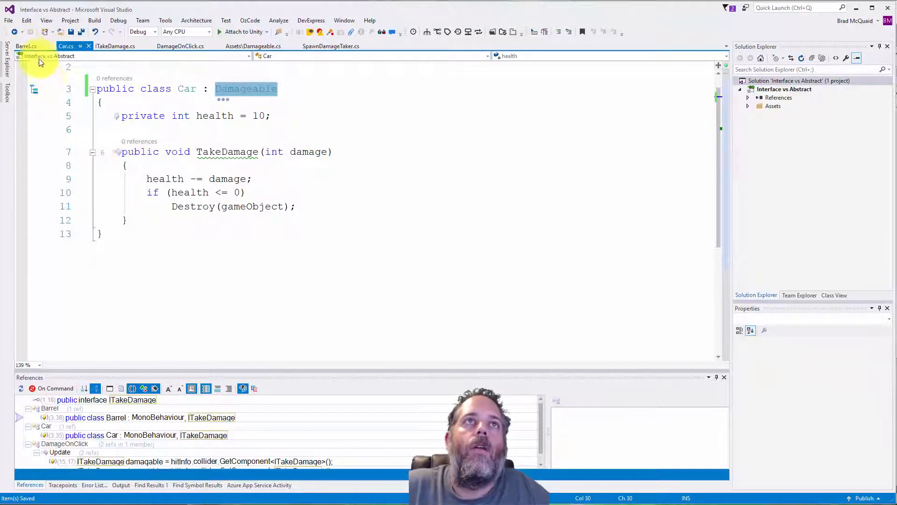
pyautogui.click(26, 46)
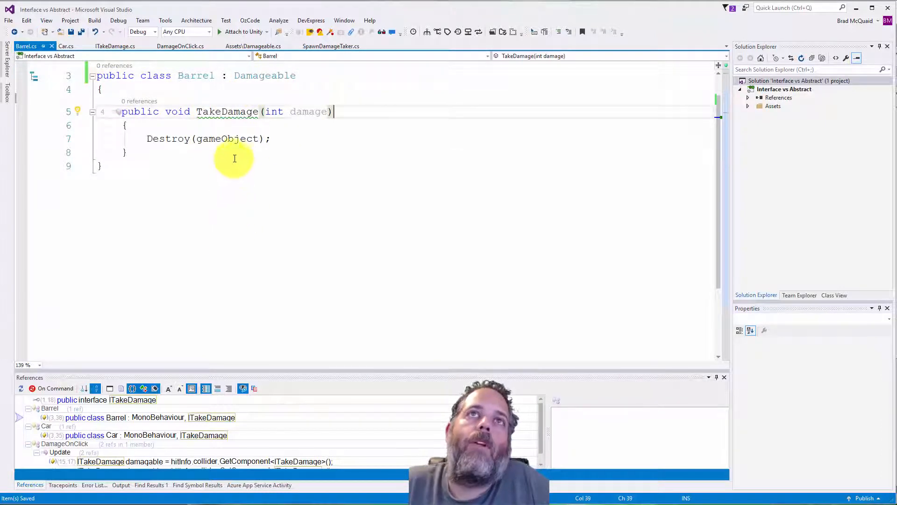
pyautogui.moveTo(227, 111)
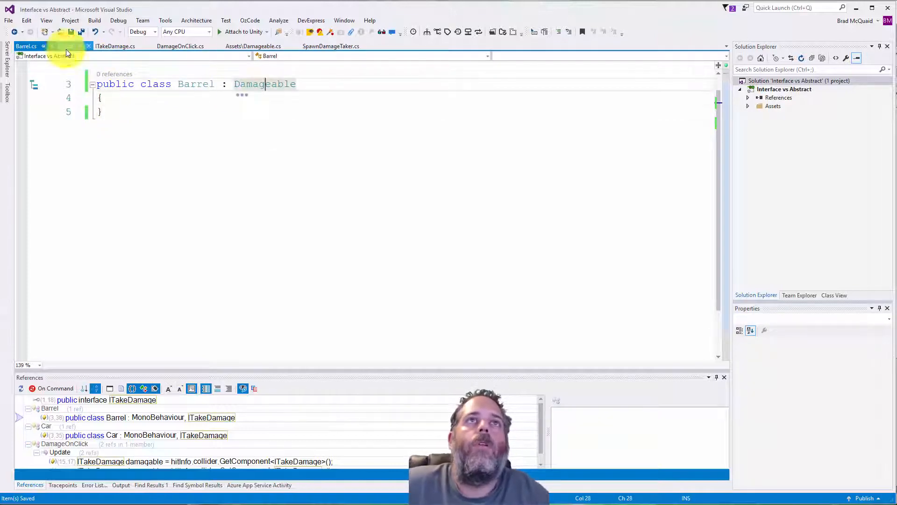
pyautogui.click(65, 46)
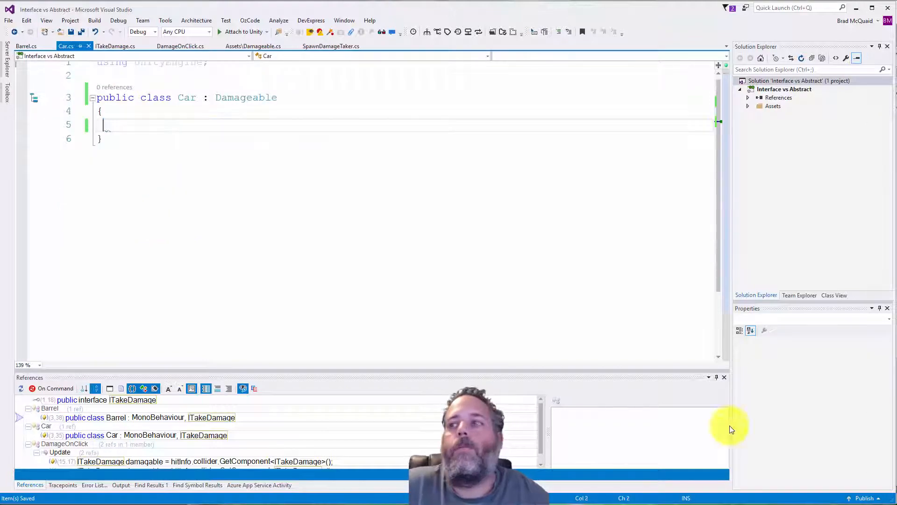
pyautogui.click(181, 46)
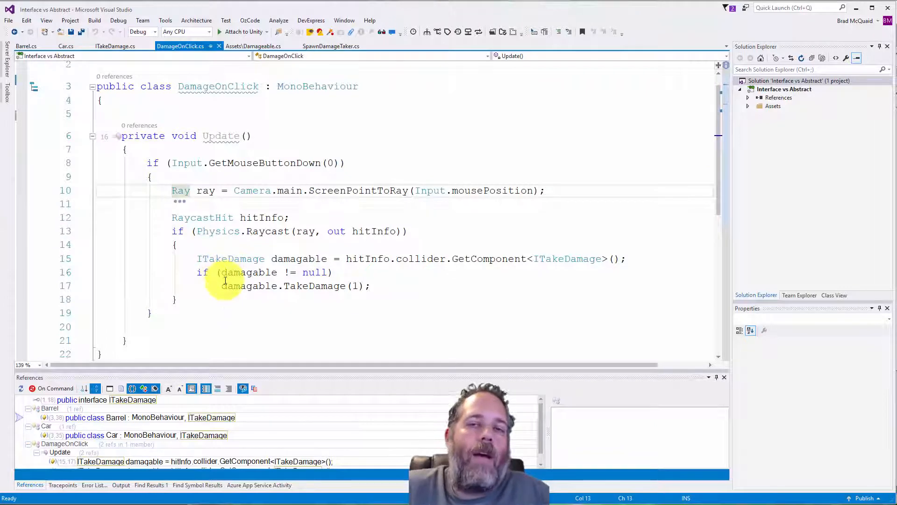
pyautogui.moveTo(235, 272)
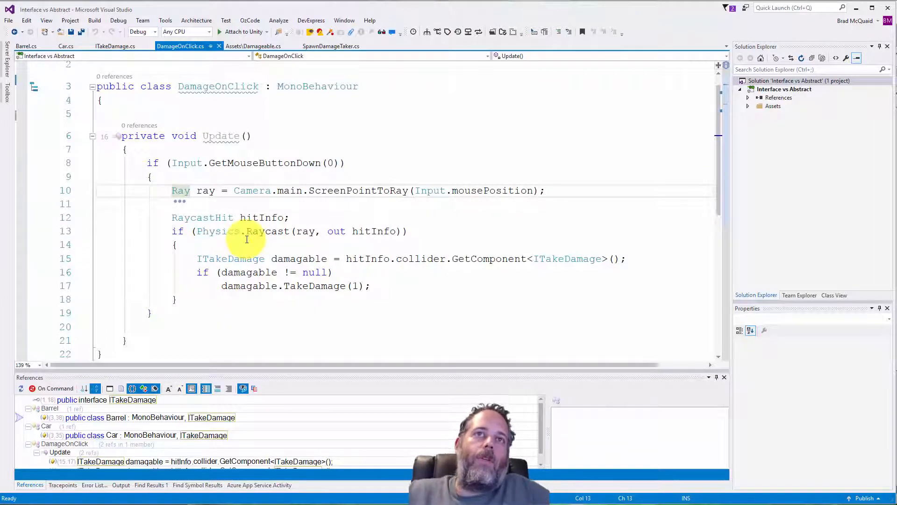
pyautogui.doubleClick(231, 259)
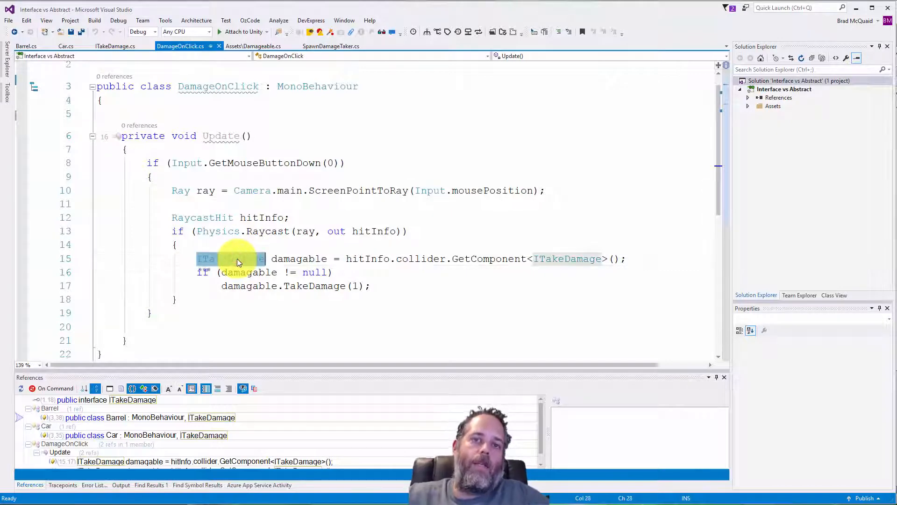
pyautogui.write('Da')
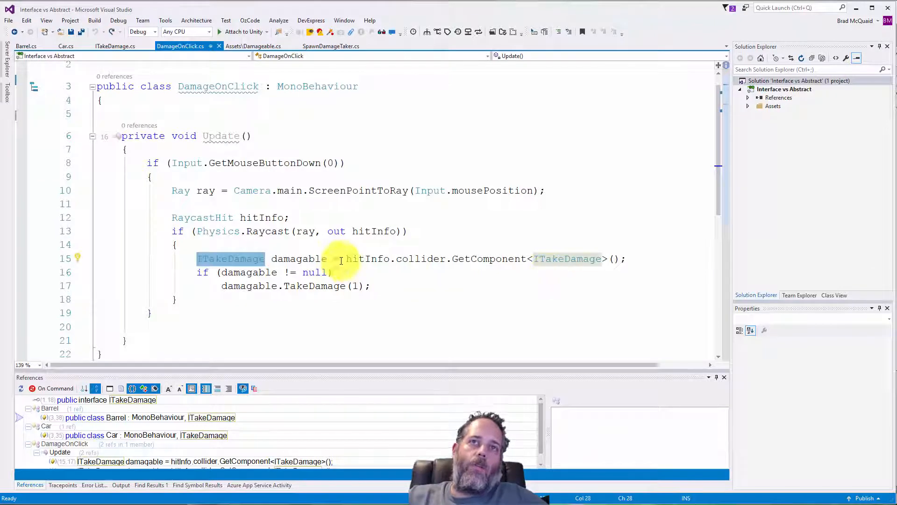
pyautogui.press('ctrl+c')
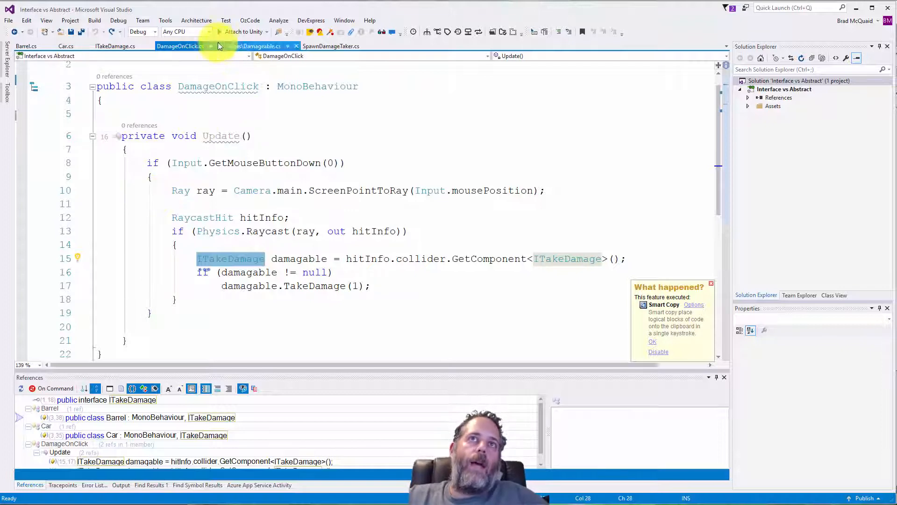
pyautogui.click(254, 46)
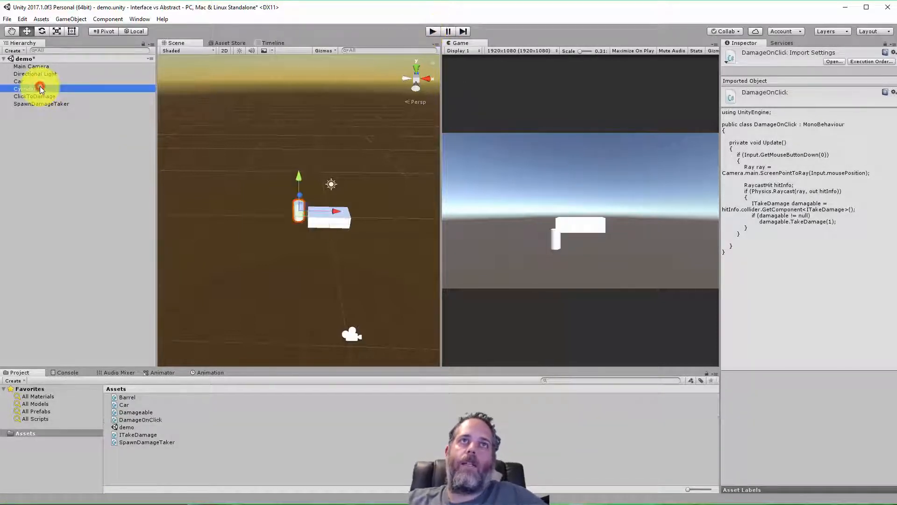
pyautogui.click(19, 80)
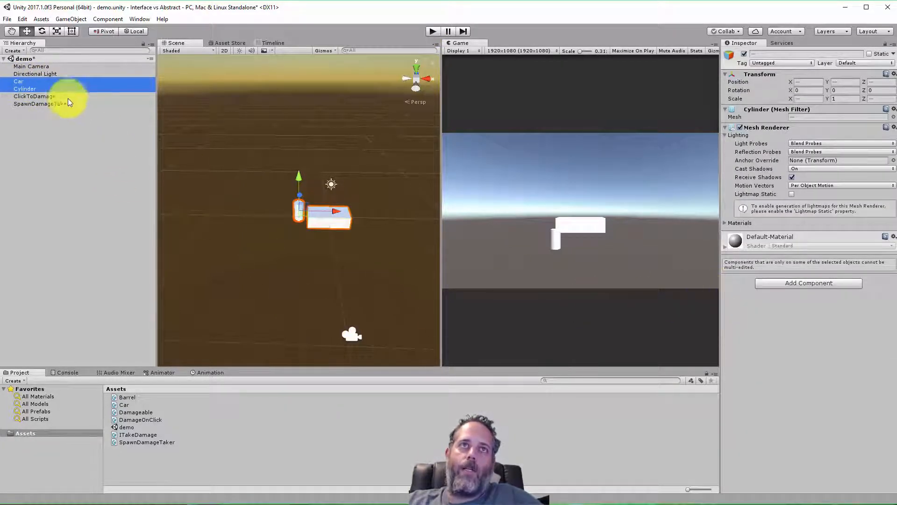
pyautogui.click(18, 81)
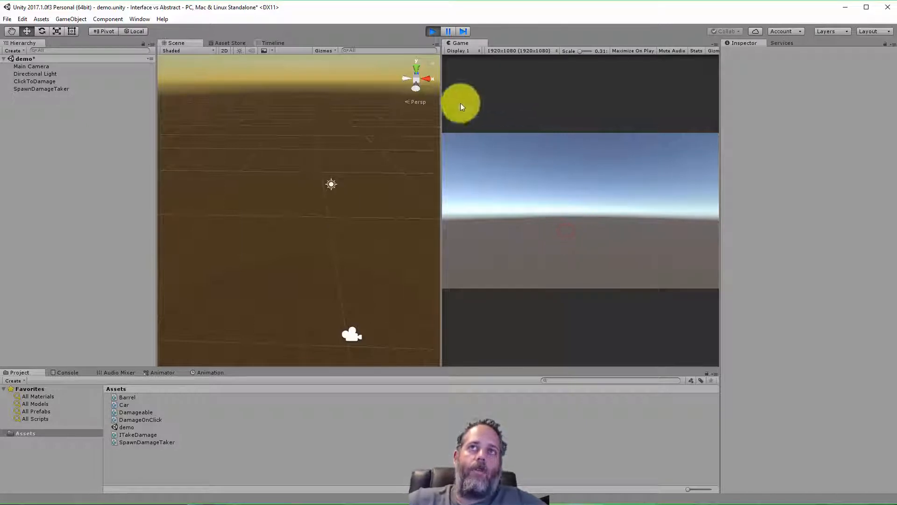
pyautogui.click(431, 32)
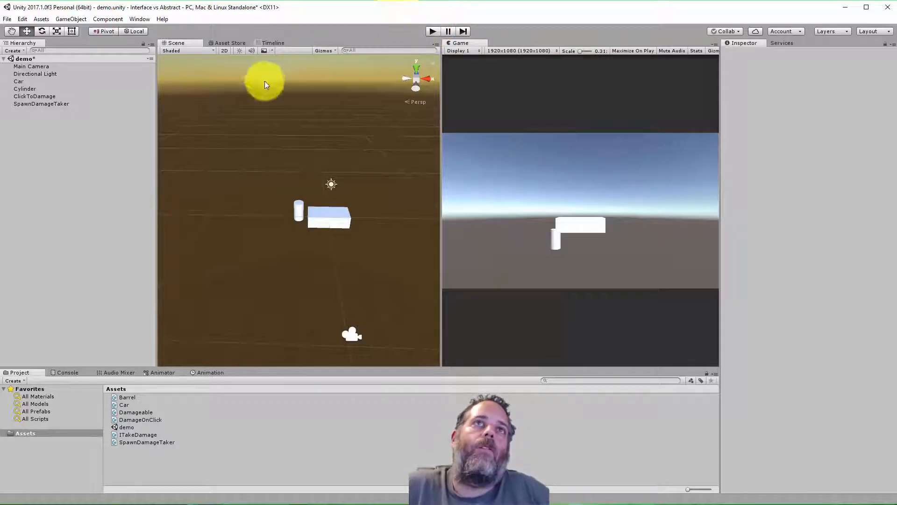
pyautogui.click(33, 95)
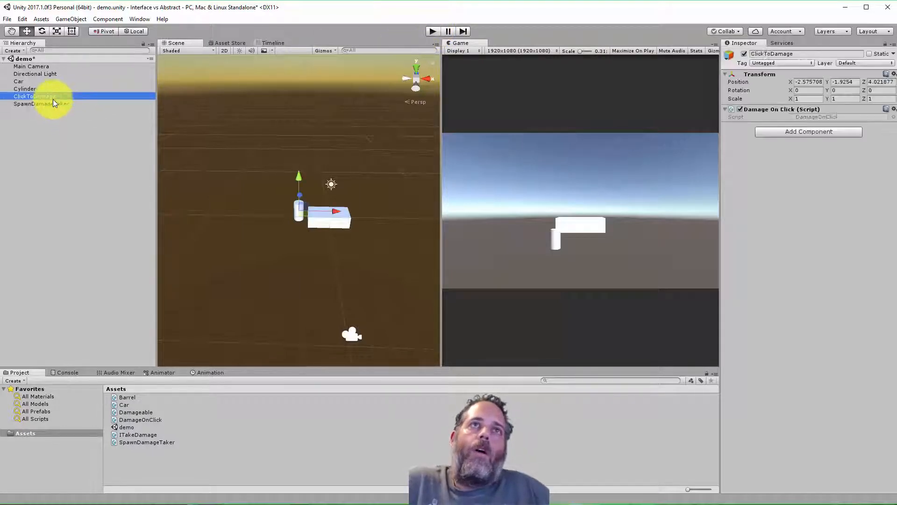
pyautogui.click(40, 104)
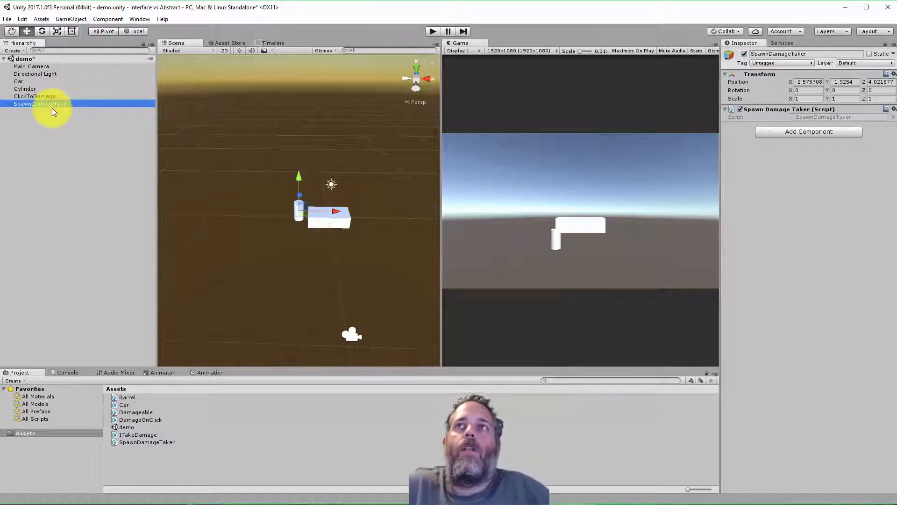
pyautogui.moveTo(304, 321)
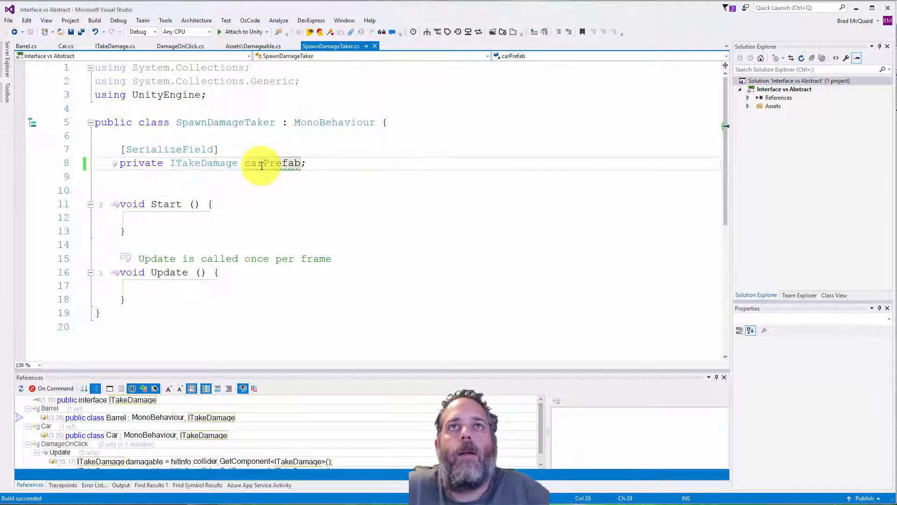
pyautogui.moveTo(202, 163)
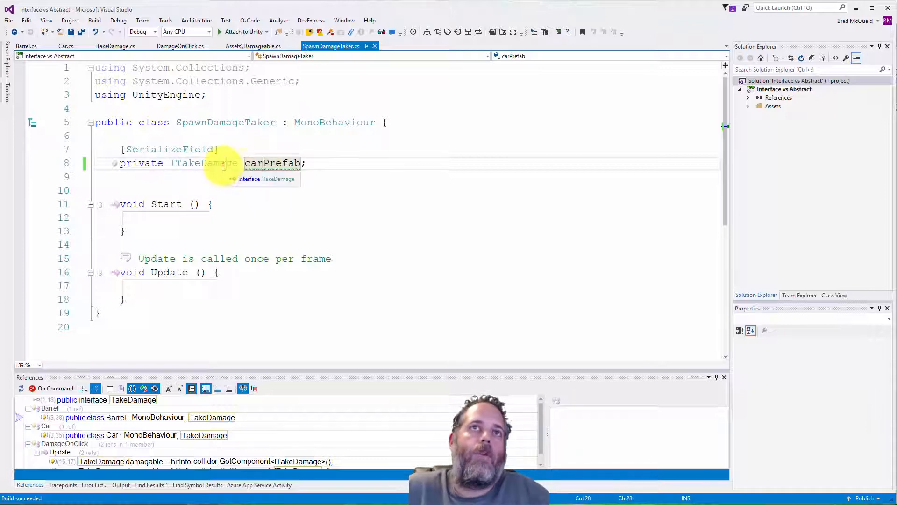
# - Change SpawnDamageTaker's ITakeDamage carPrefab field to a Damagable damagablePrefab and save
pyautogui.click(227, 162)
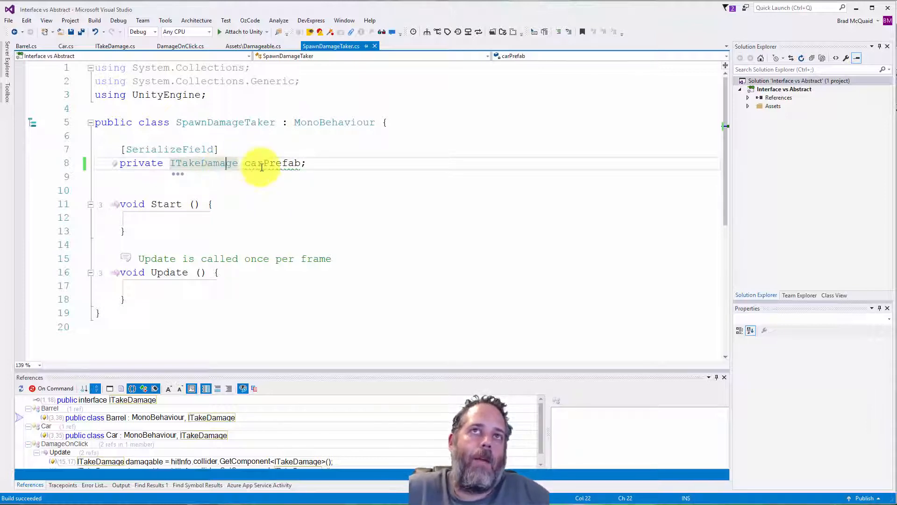
pyautogui.doubleClick(273, 163)
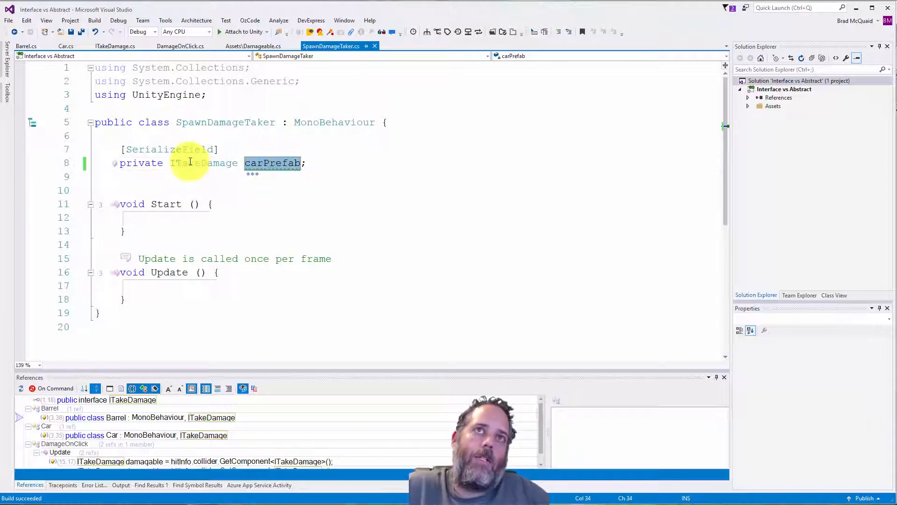
pyautogui.write('Damagabl')
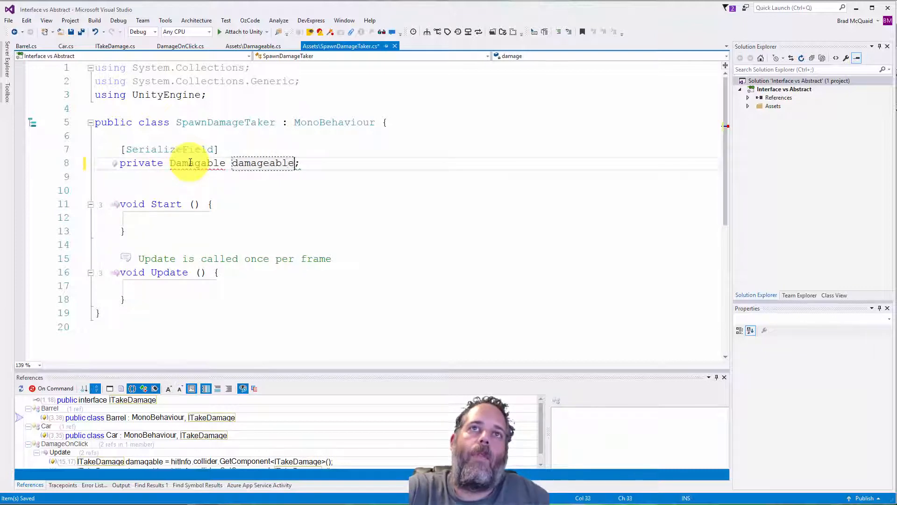
pyautogui.write('Prefab')
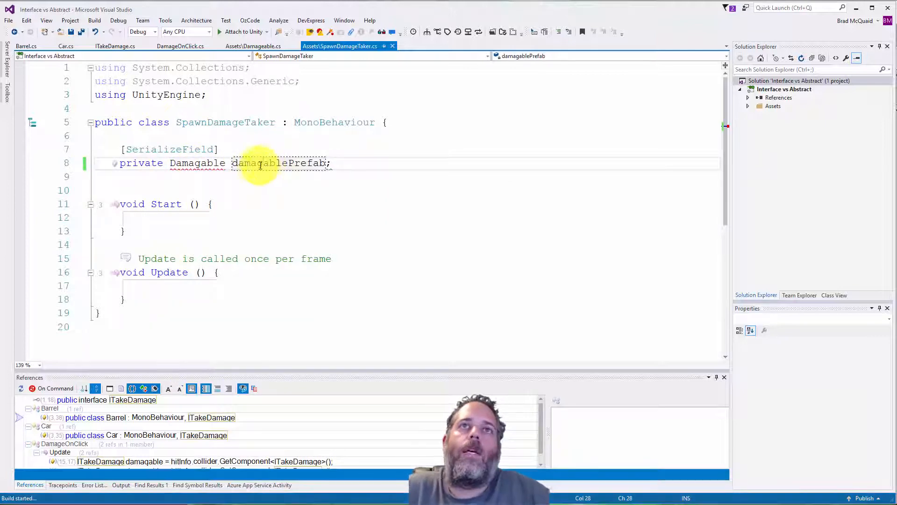
pyautogui.click(93, 486)
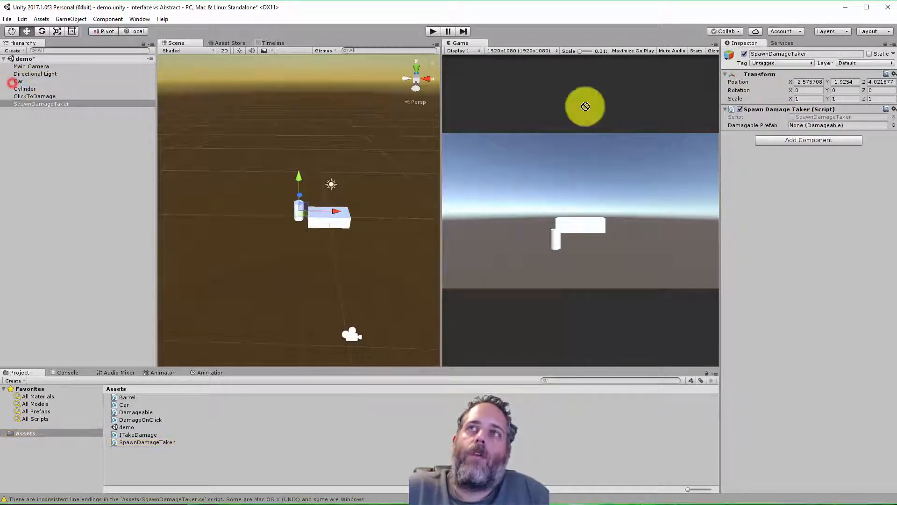
# - Assign the Cylinder barrel to the Spawn Damage Taker's Damagable Prefab field
pyautogui.moveTo(124, 404); pyautogui.dragTo(835, 125)
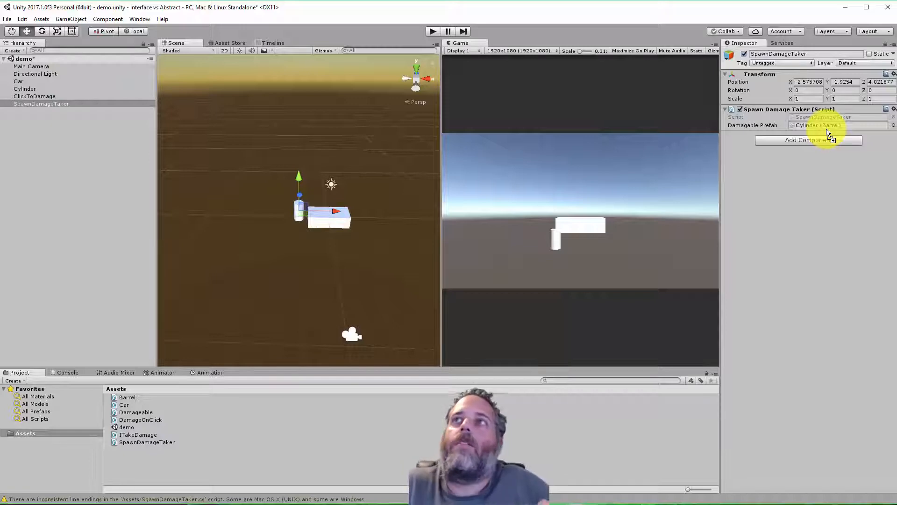
pyautogui.click(146, 442)
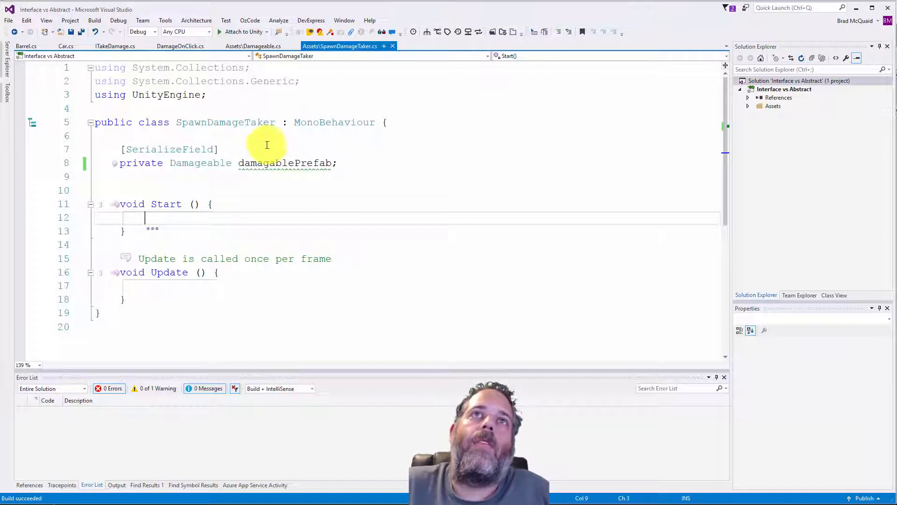
# - Replace DamageOnClick's raycast block with var damageables = FindObjectsOfType<Damageable>()
pyautogui.click(180, 46)
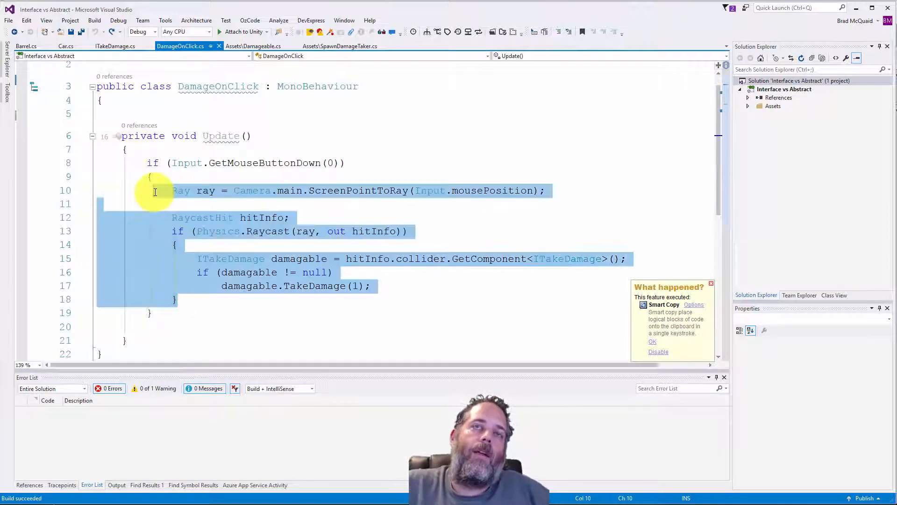
pyautogui.write('var damageables')
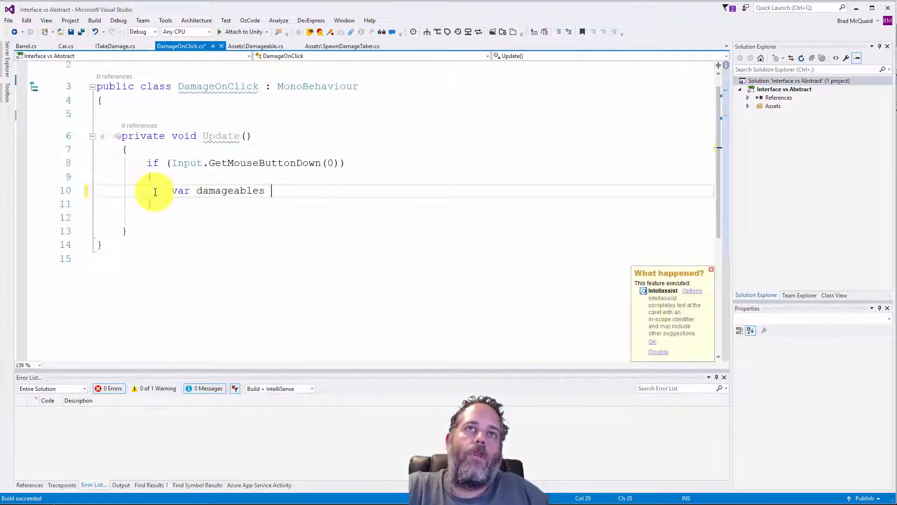
pyautogui.write('= FindObjec')
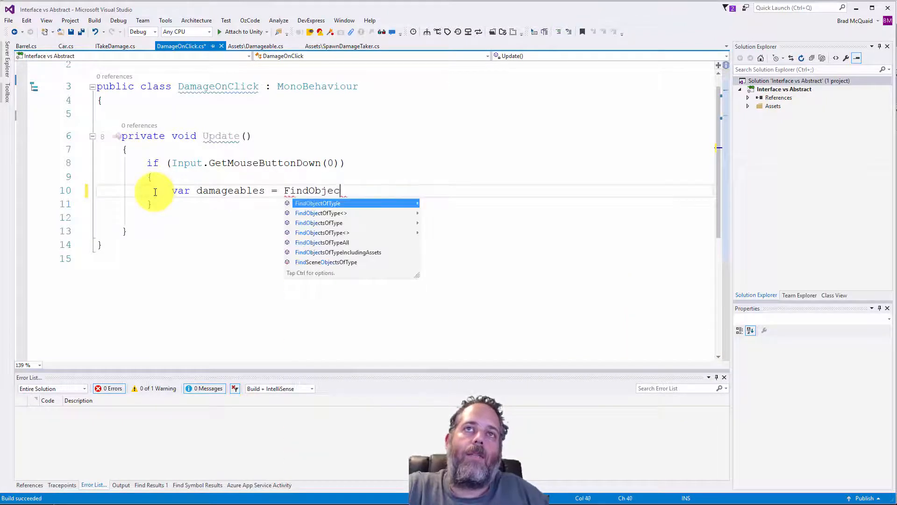
pyautogui.write('sOfType')
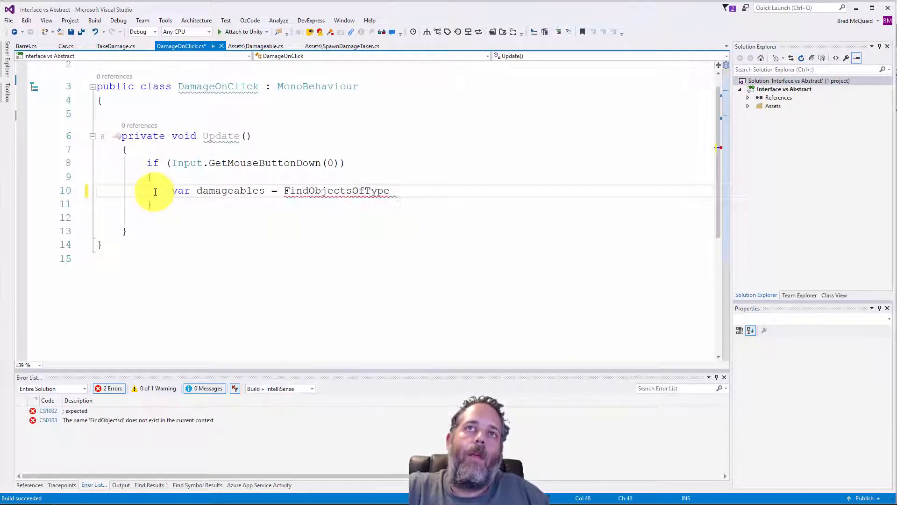
pyautogui.write('<Damageable>();')
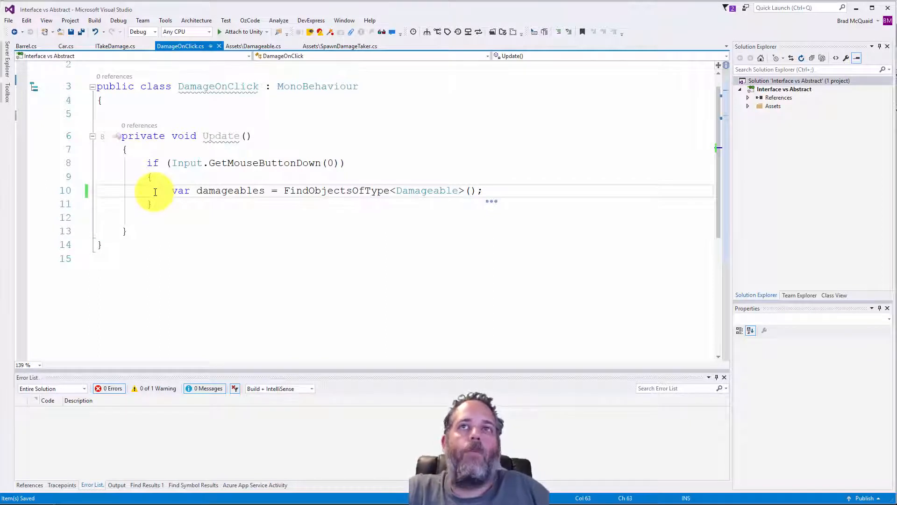
pyautogui.press('enter')
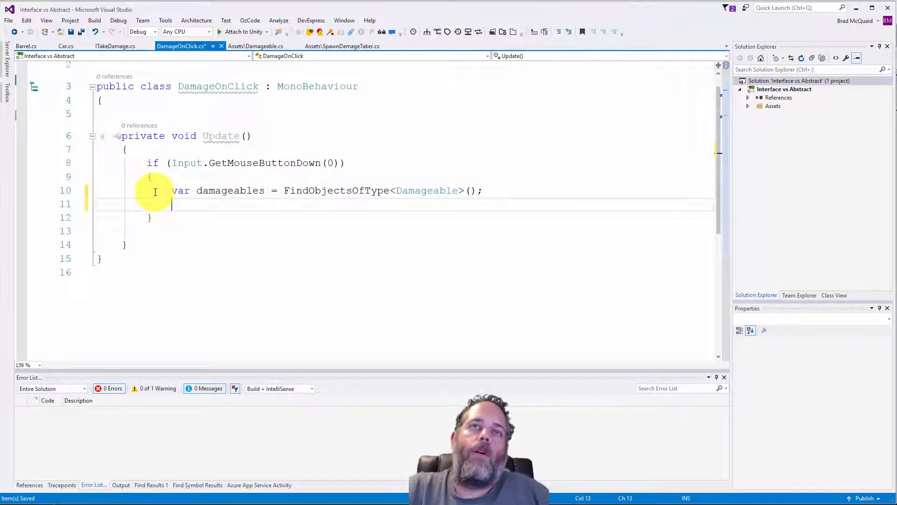
# - Add a foreach over the found Damageables calling TakeDamage(1) on each
pyautogui.write('forea')
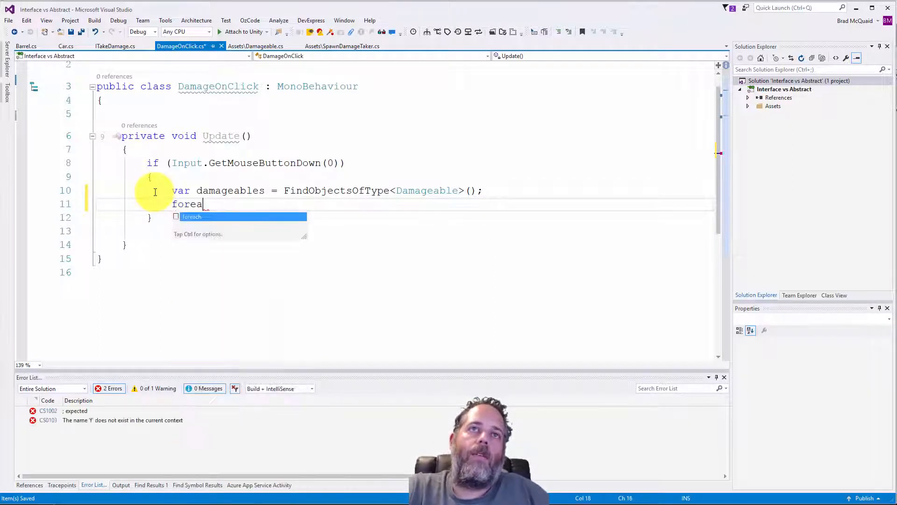
pyautogui.press('Tab')
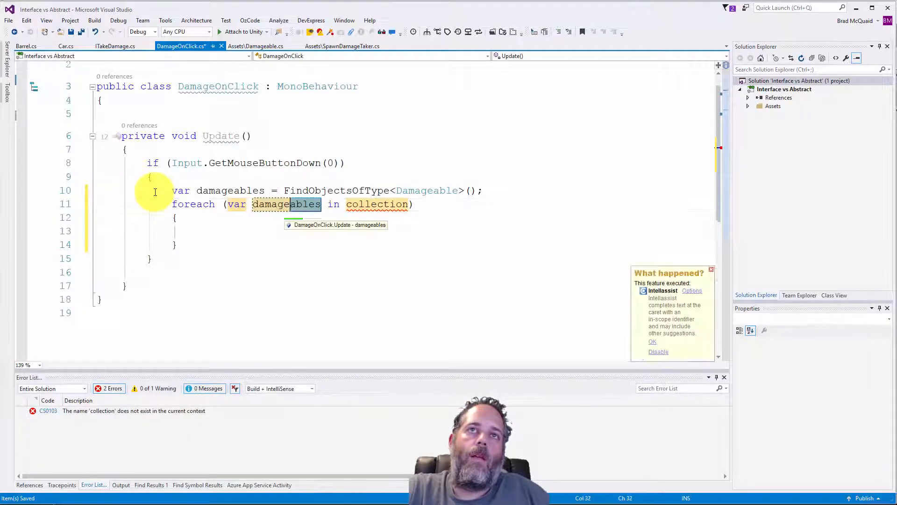
pyautogui.write('in')
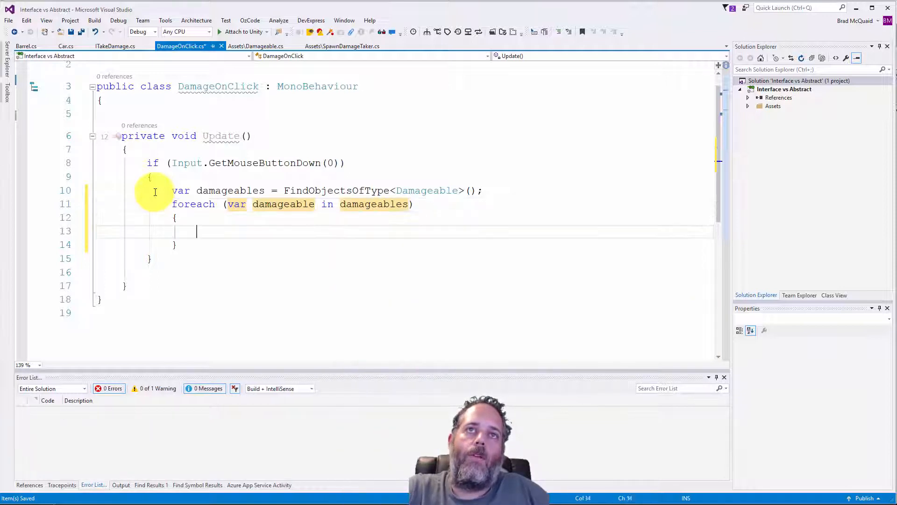
pyautogui.write('damageable.TakeDamage(1')
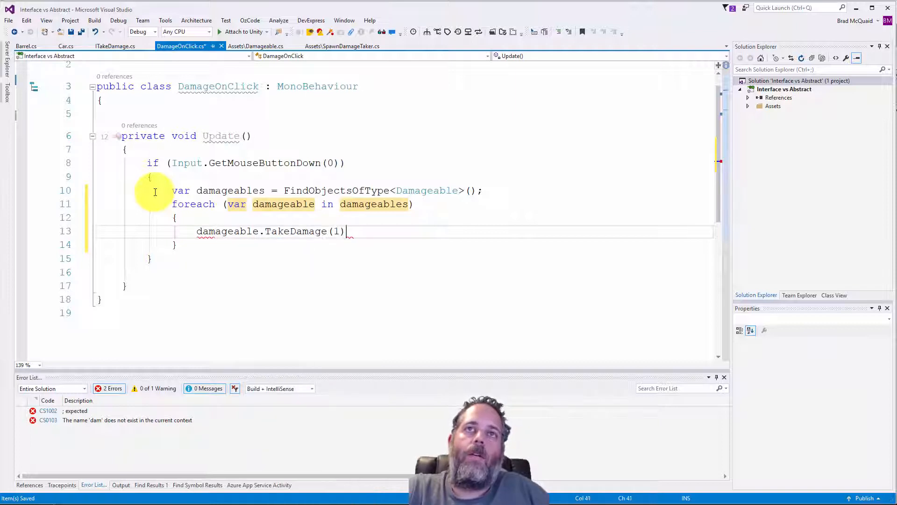
pyautogui.write(';')
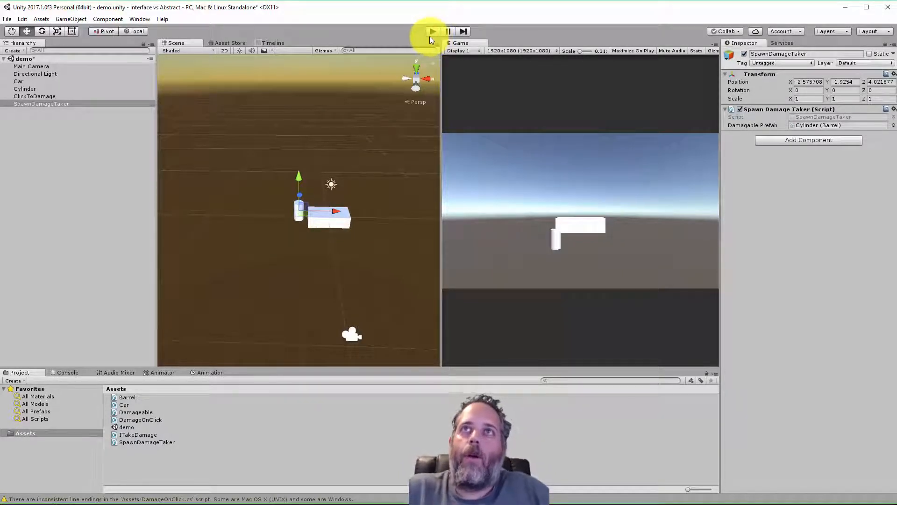
pyautogui.click(432, 32)
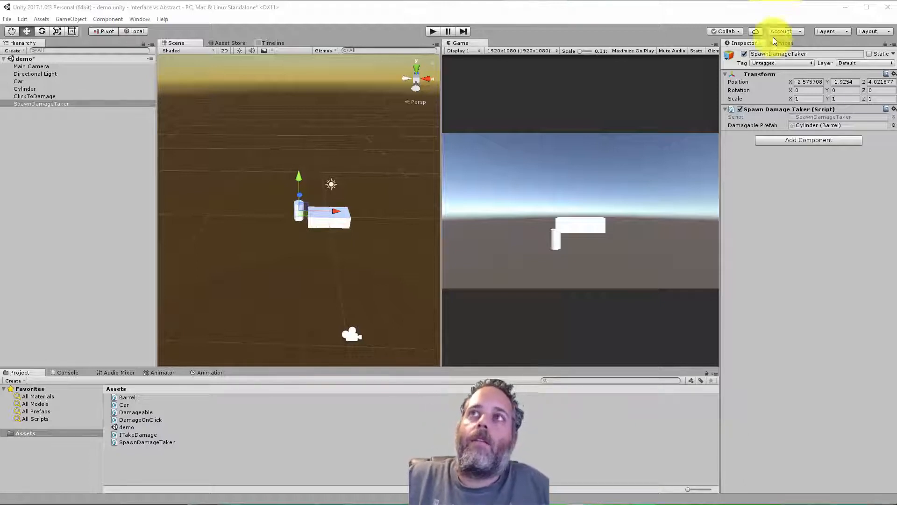
pyautogui.click(781, 62)
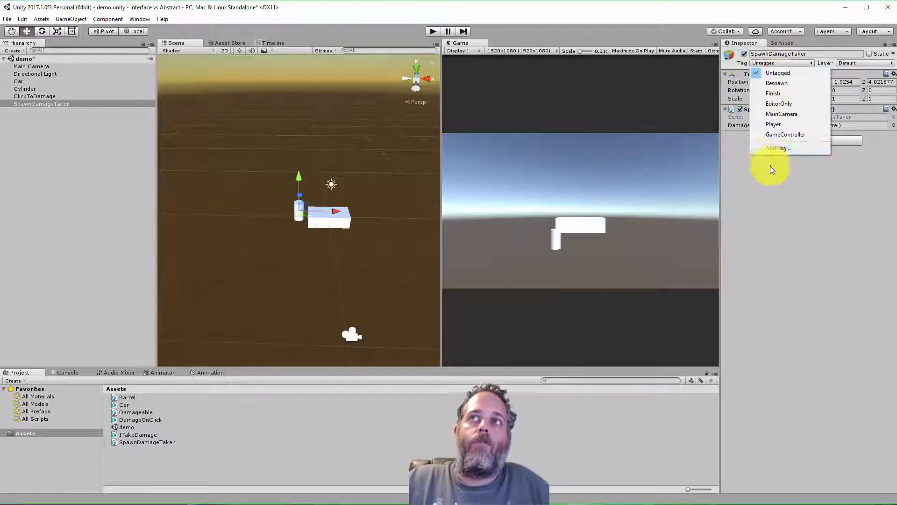